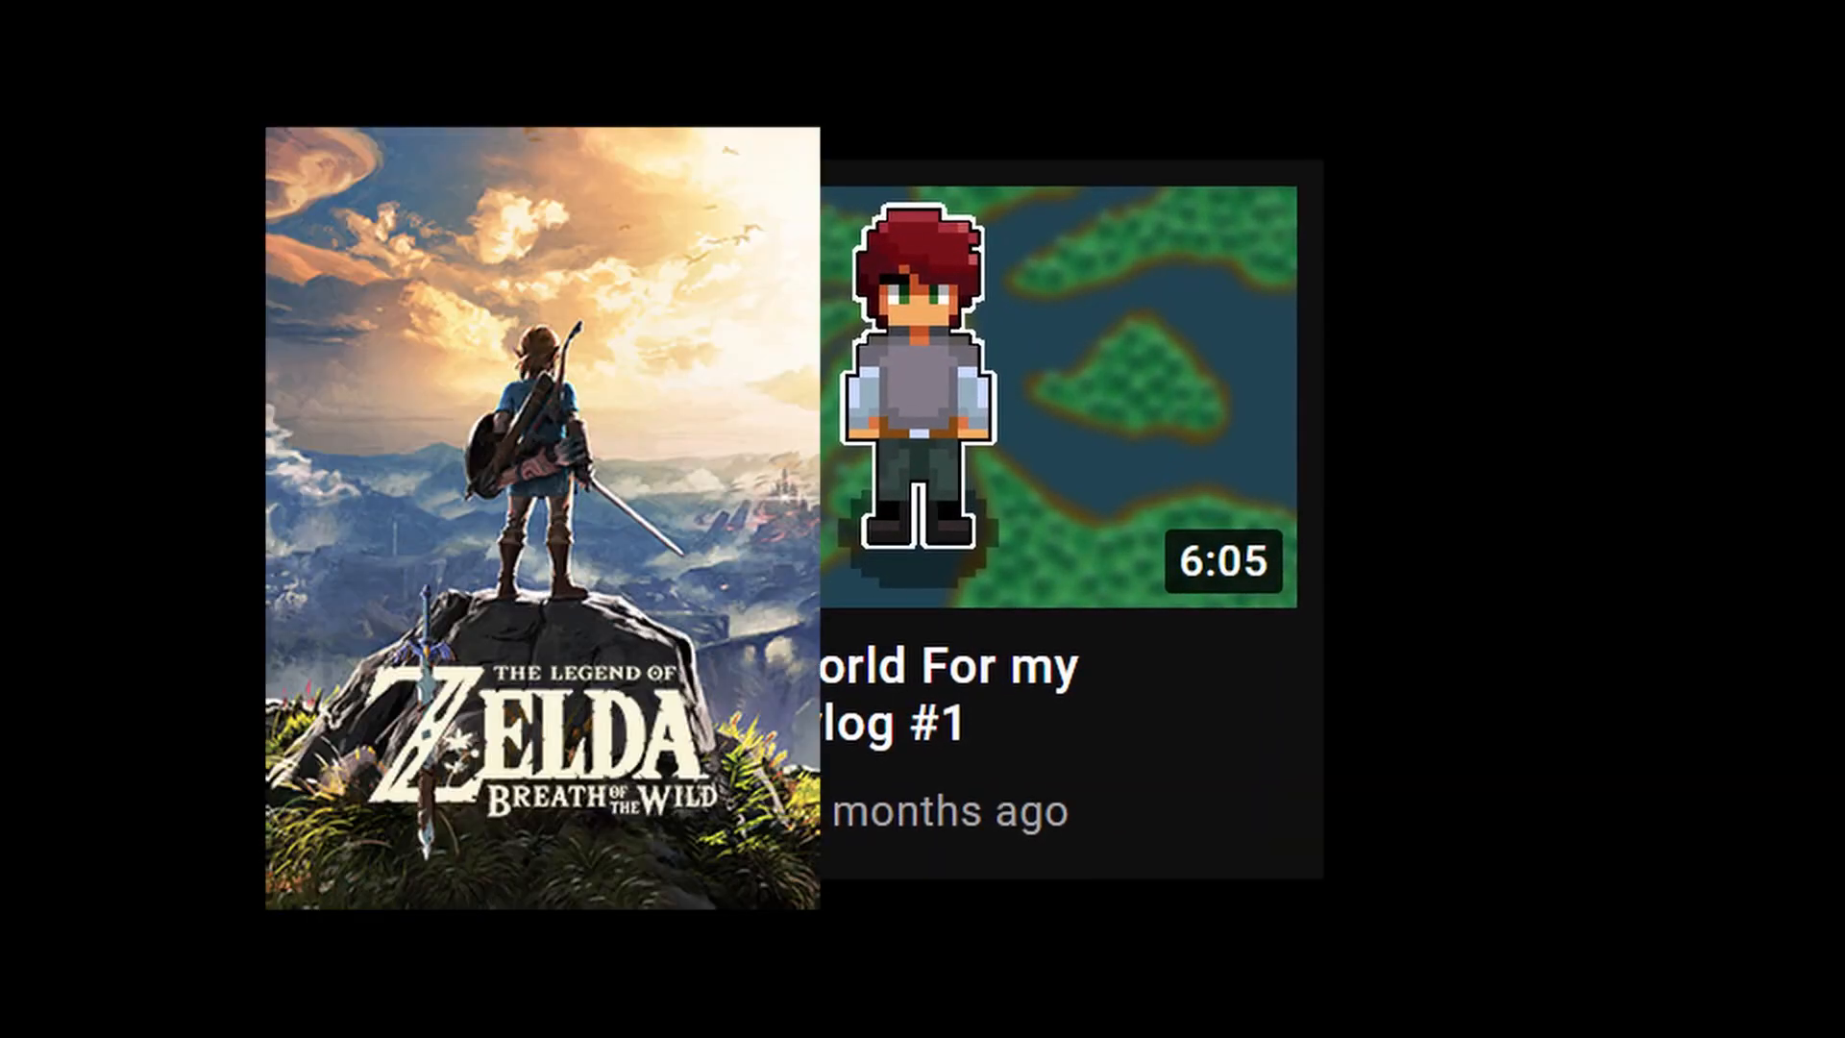
# Create a new 3D project named BirdGame in C:\Unity\Projects from Unity Hub
pyautogui.click(1064, 389)
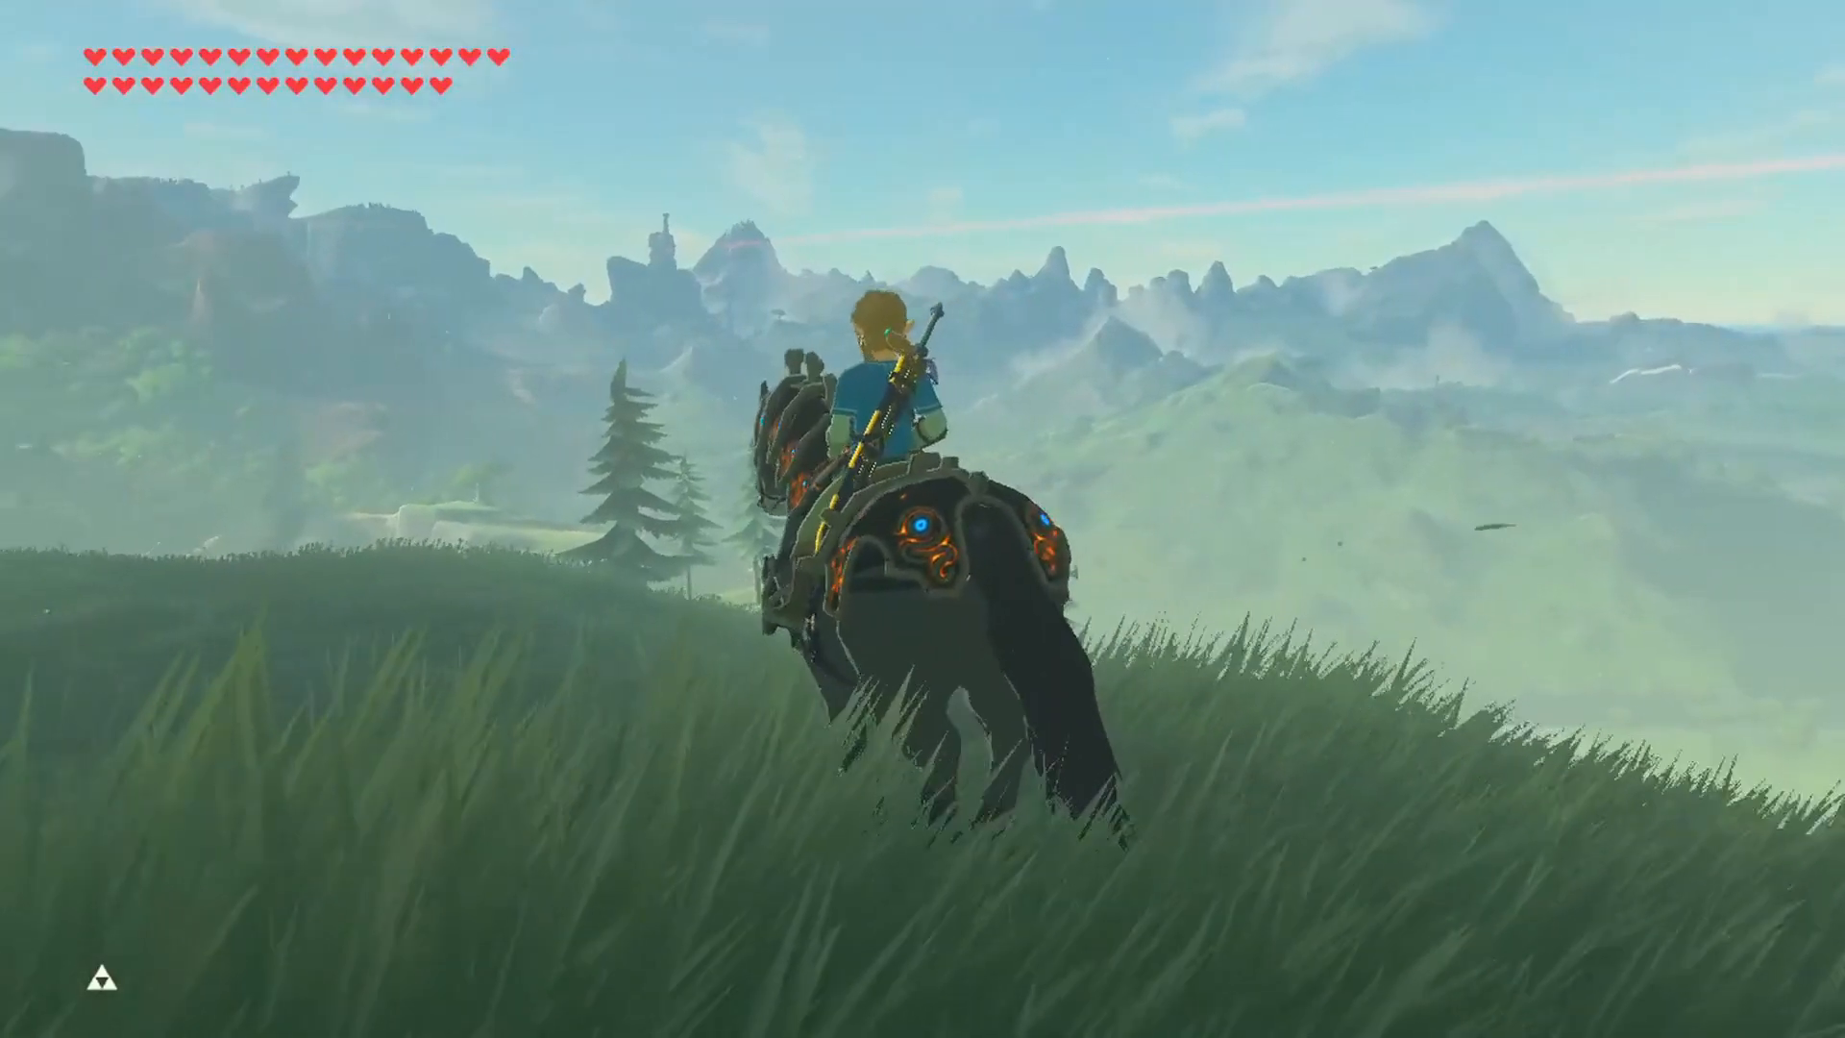
pyautogui.press('w')
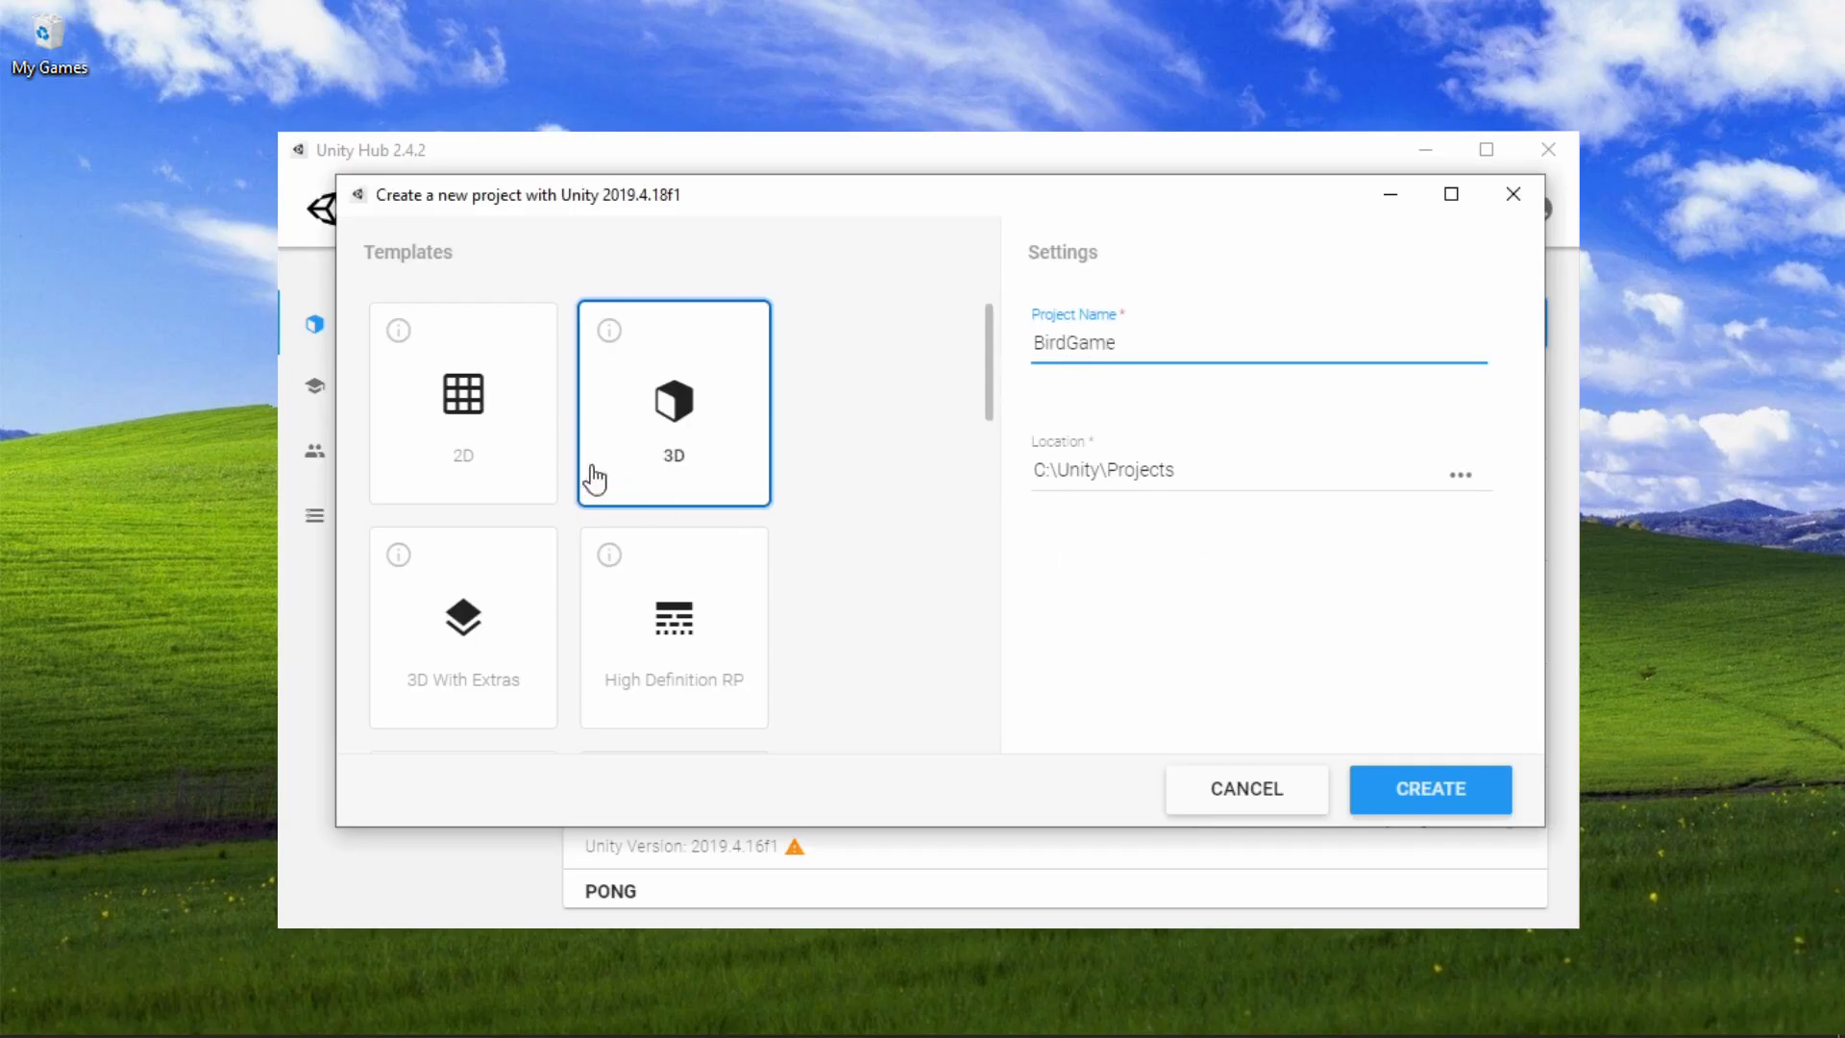
pyautogui.click(1428, 788)
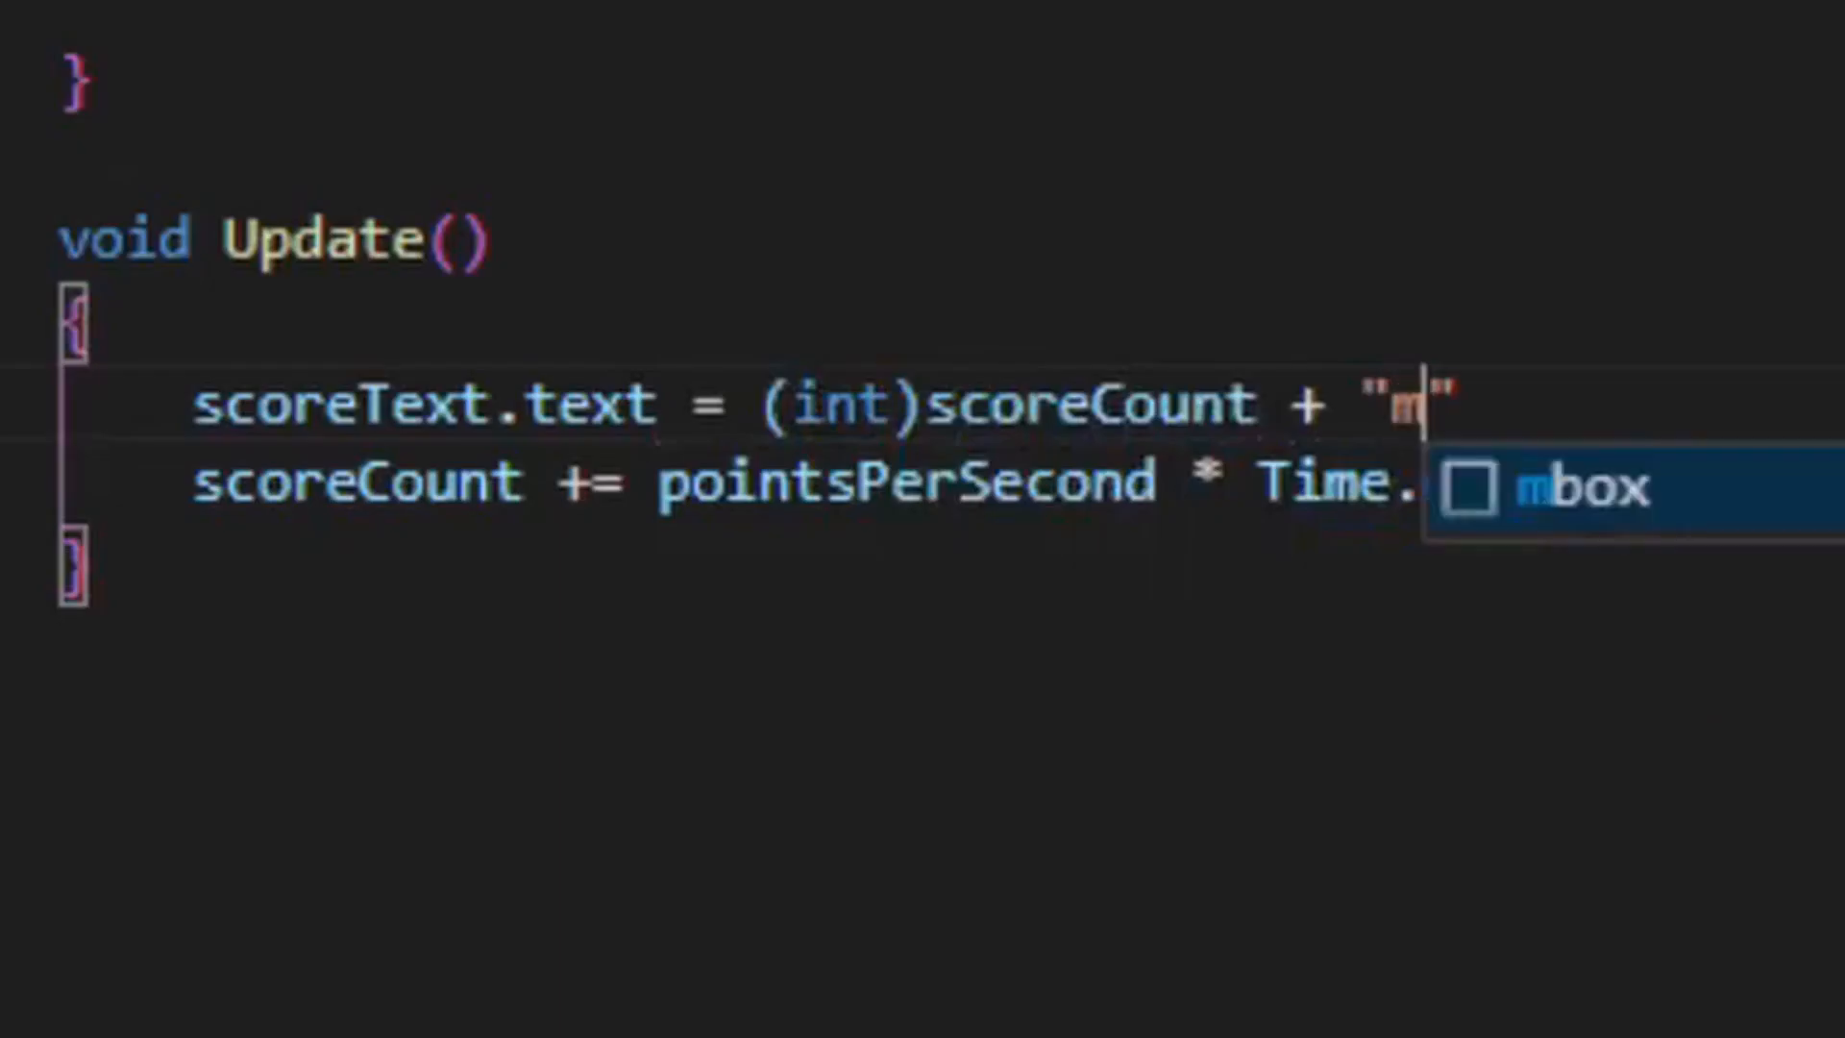
# Finish the Update line so scoreText shows (int)scoreCount plus "m"
pyautogui.write(';')
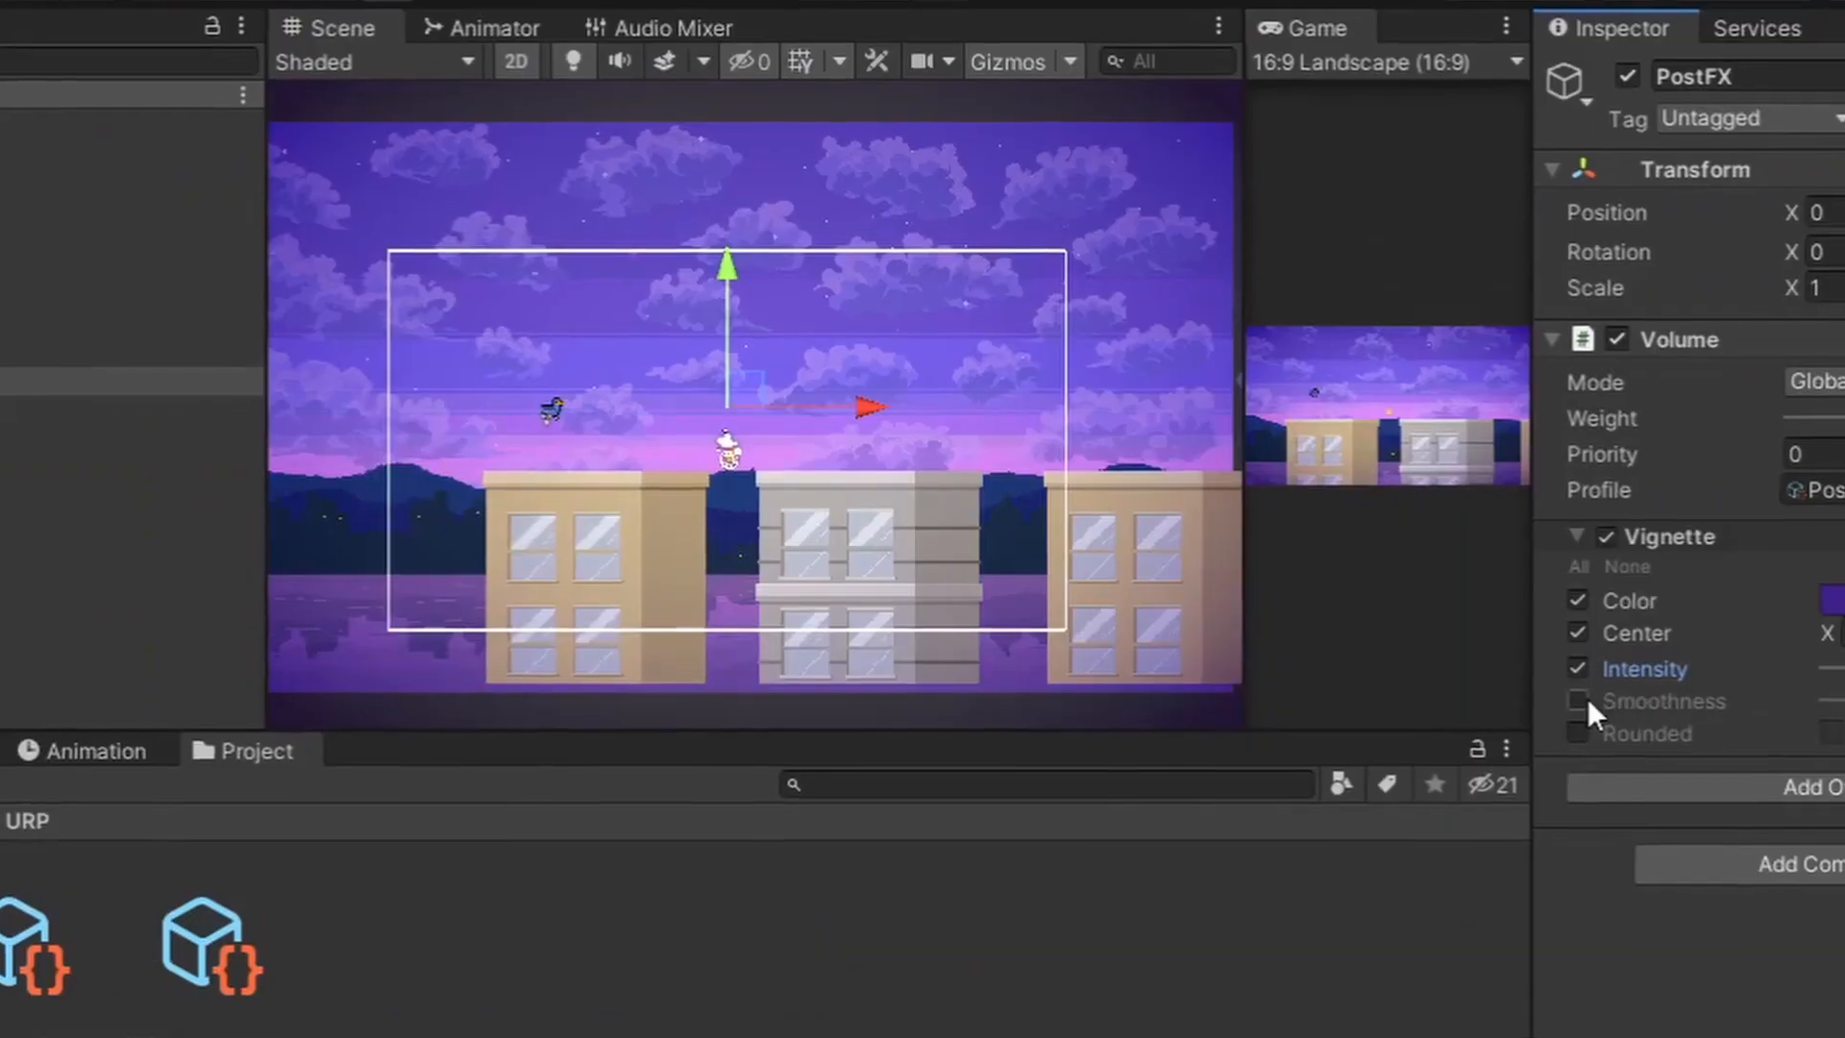
# Run the game from the toolbar to test the rooftop run with the distance counter
pyautogui.click(725, 22)
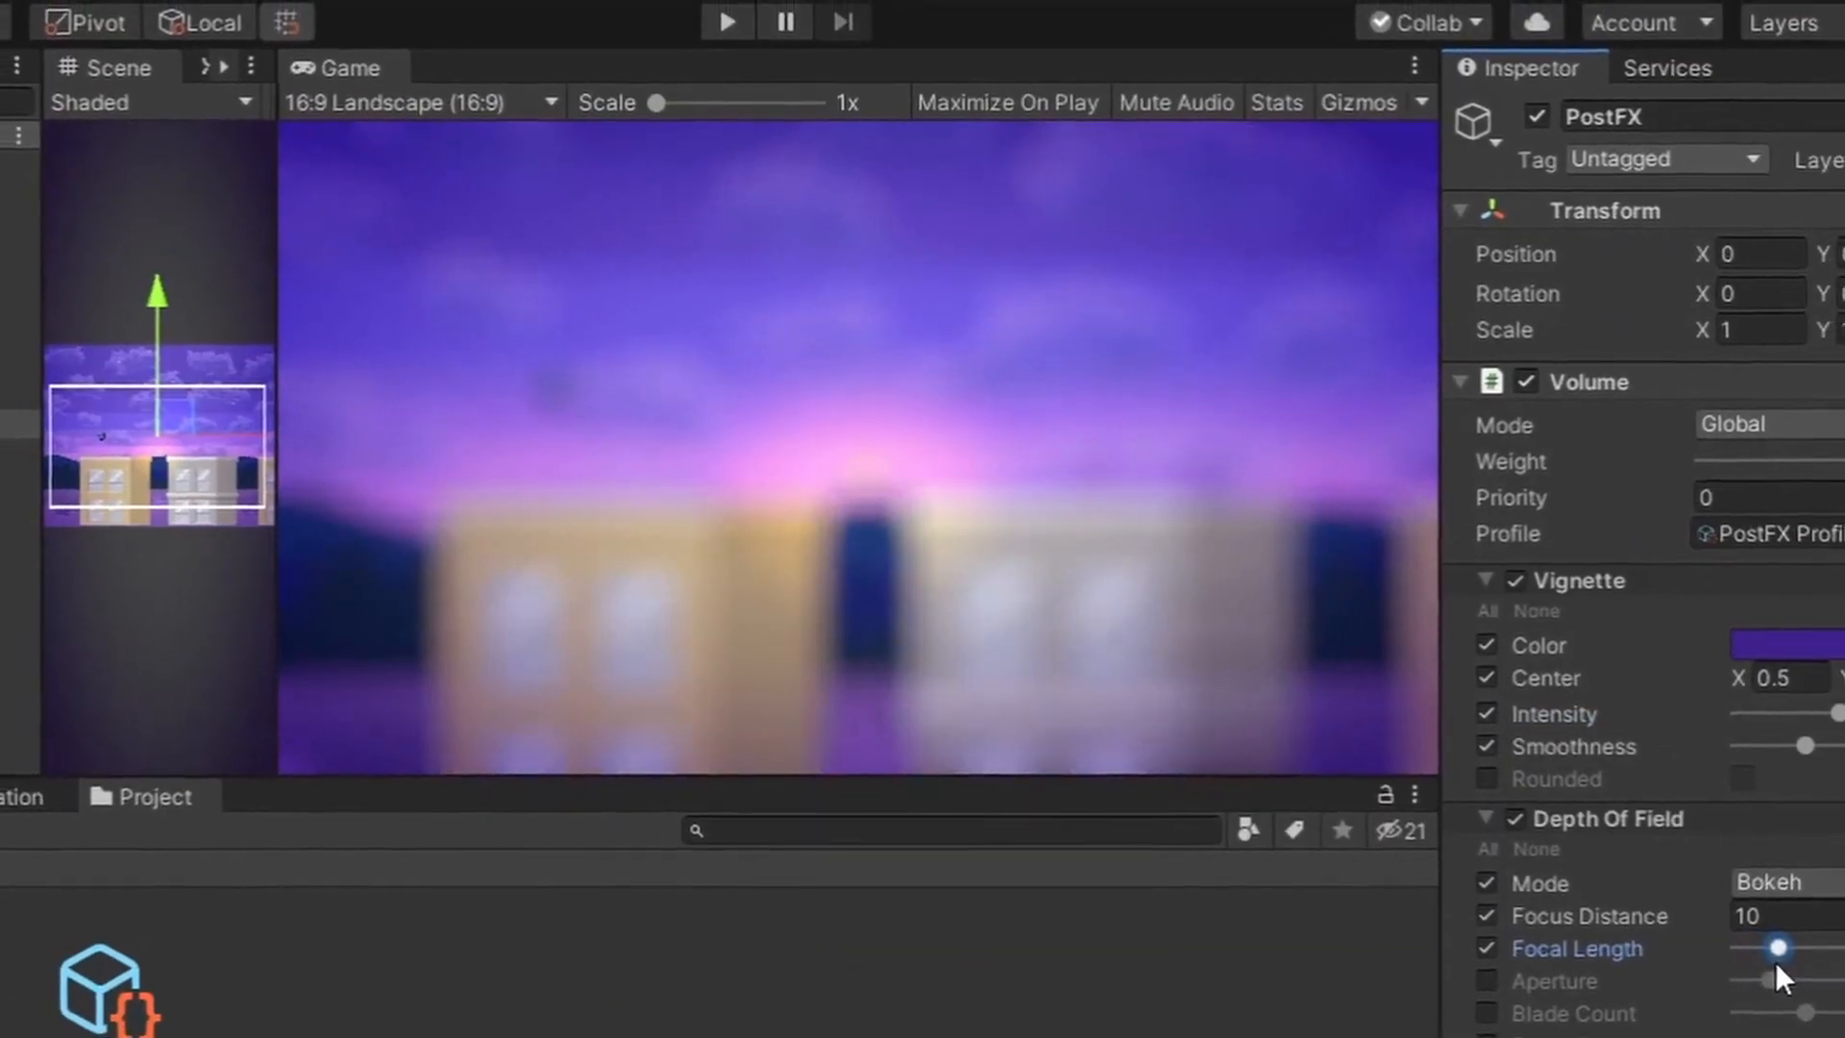
pyautogui.click(725, 21)
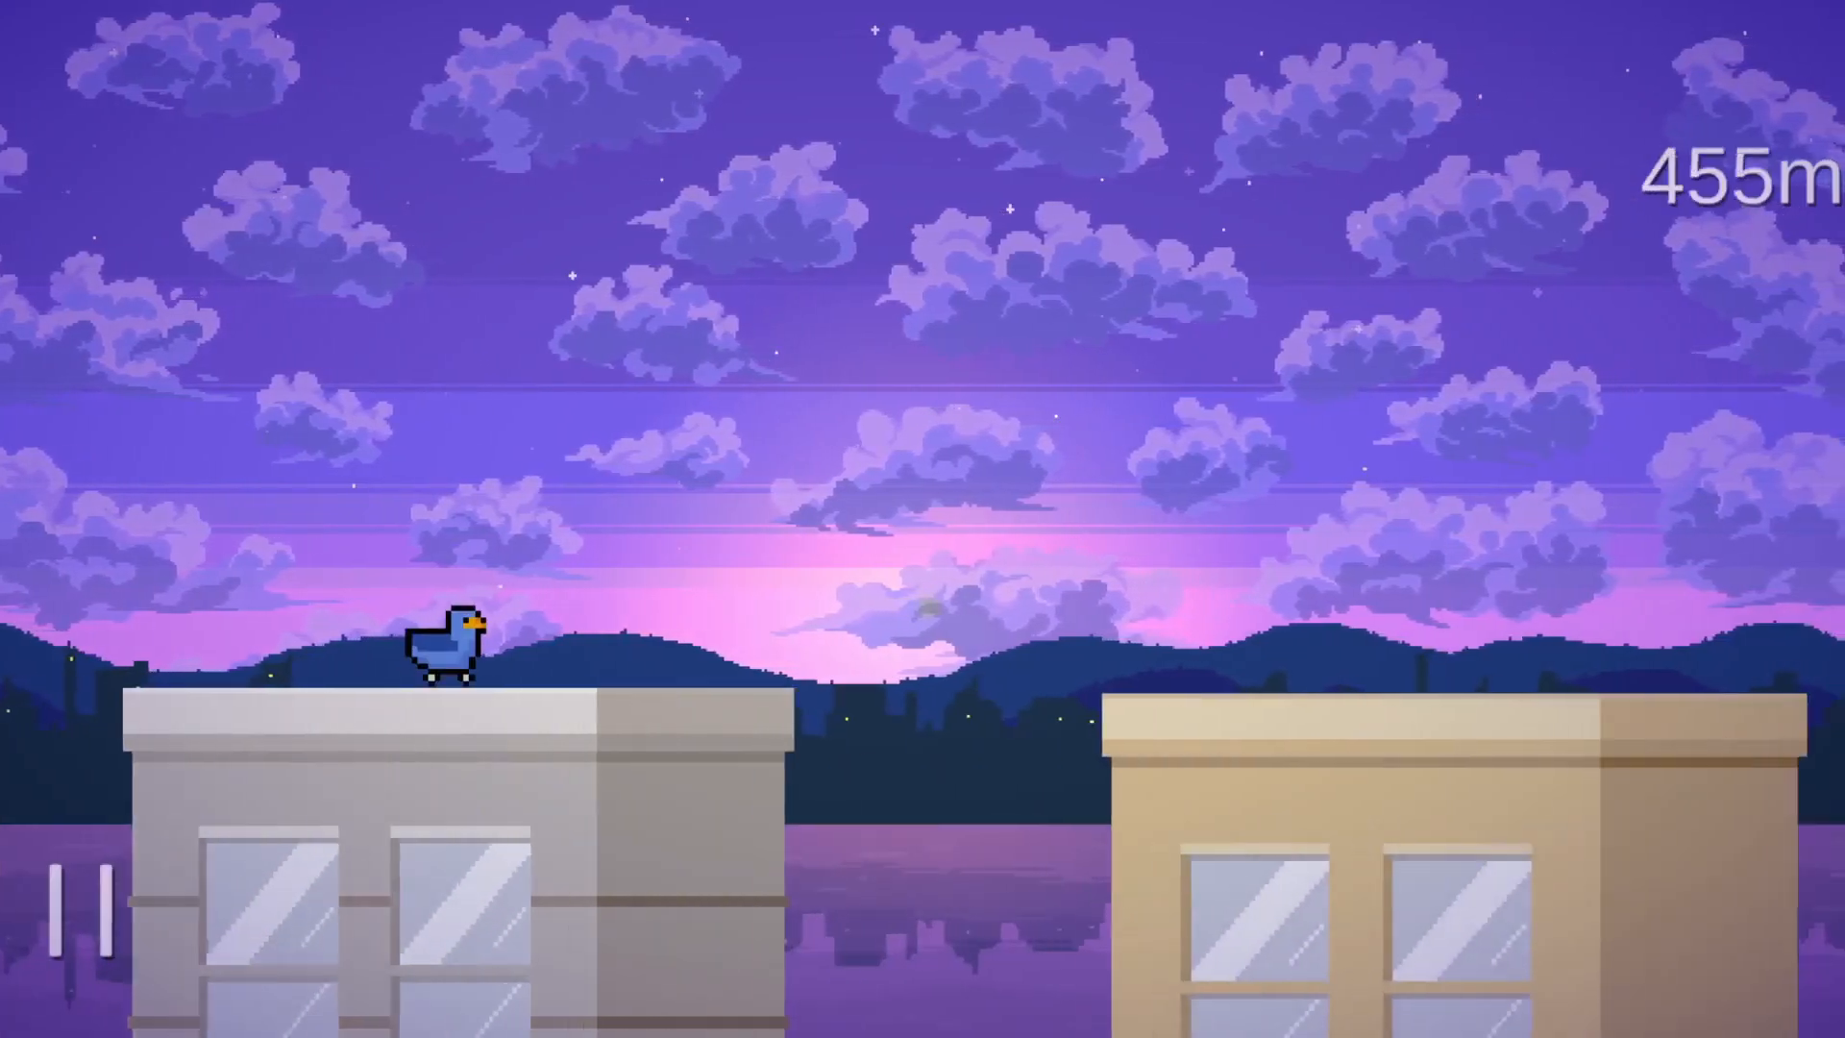